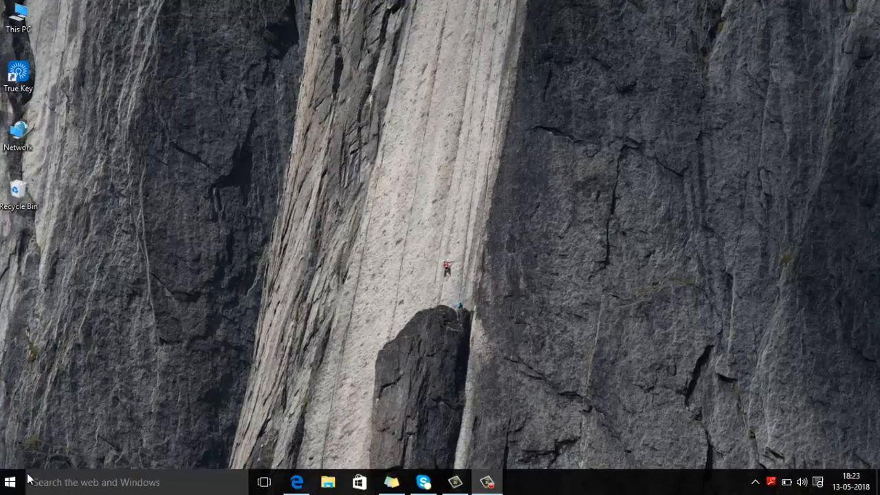
# Search the Start menu for 'cont' to bring up Control Panel
pyautogui.click(10, 482)
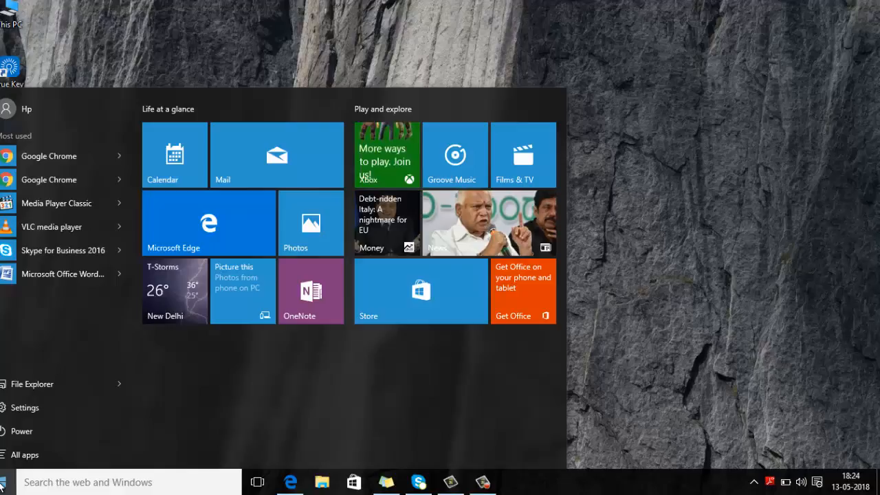
pyautogui.write('cont')
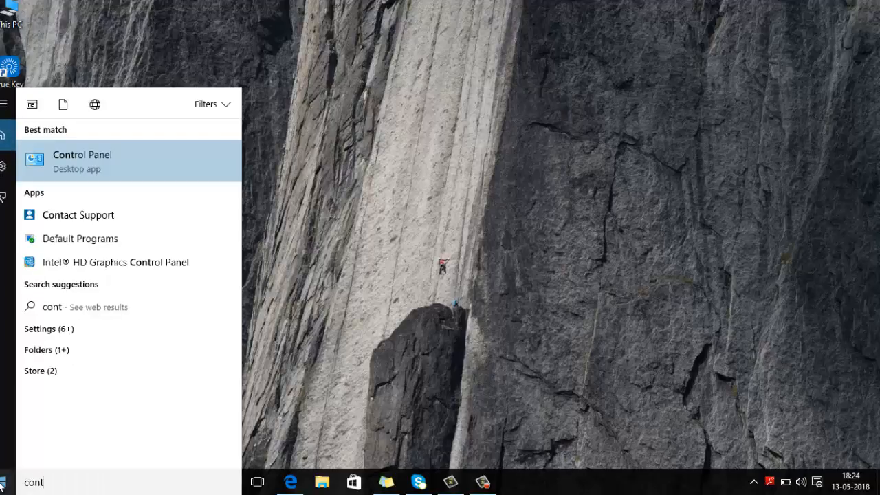
pyautogui.moveTo(110, 181)
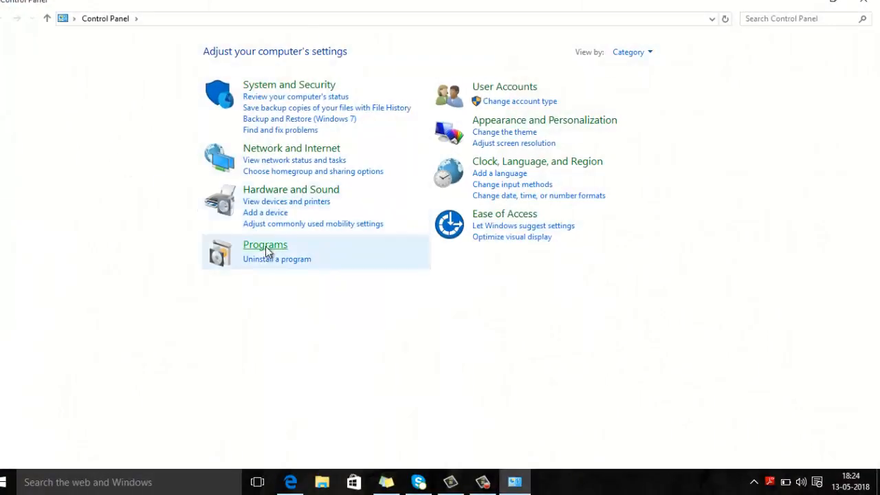
pyautogui.moveTo(268, 251)
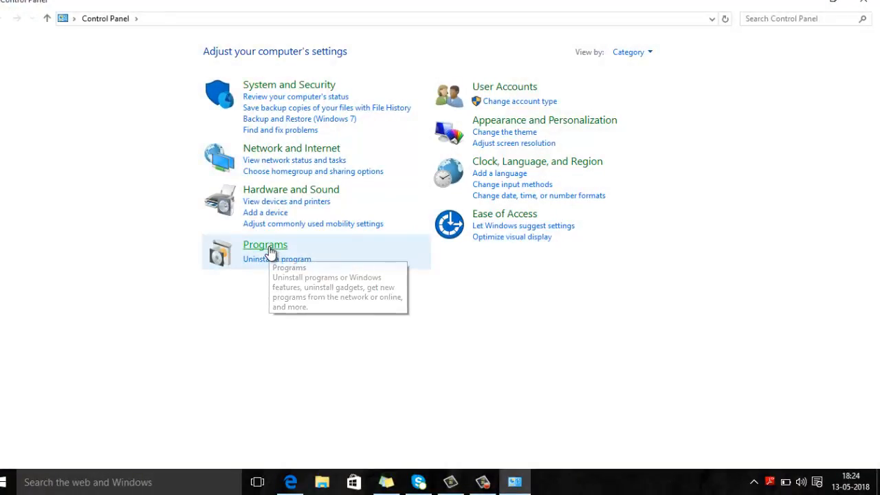
# Go to Programs and open the 'Turn Windows features on or off' dialog
pyautogui.click(265, 244)
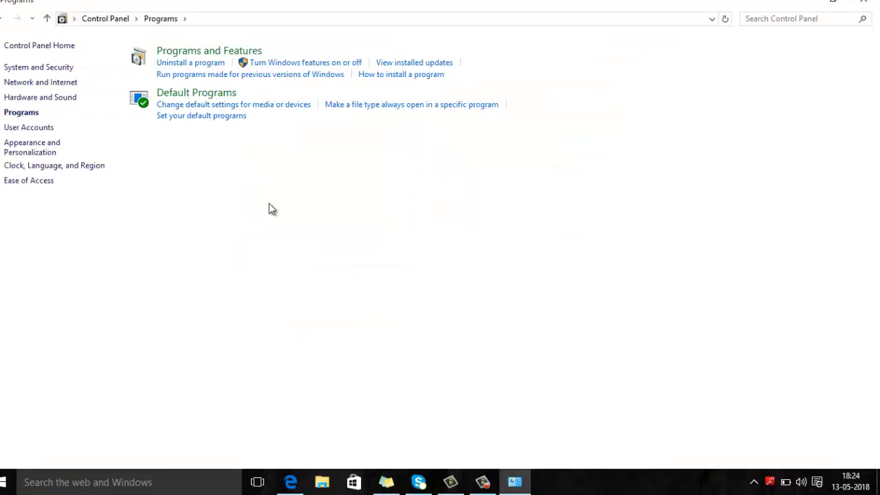
pyautogui.moveTo(285, 63)
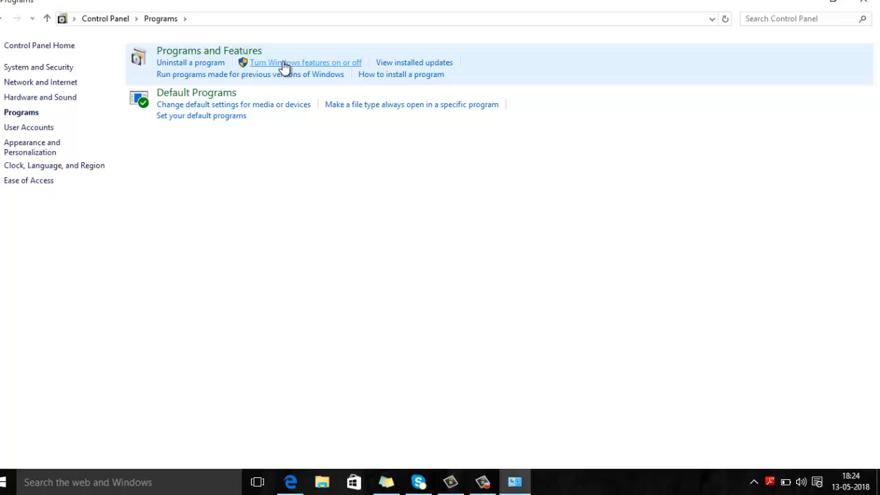
pyautogui.click(305, 62)
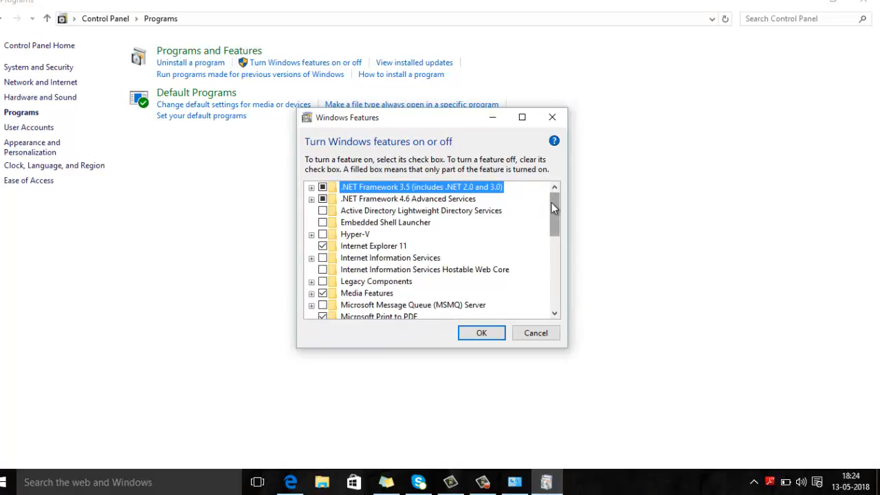
# Expand and check Internet Information Services, then expand its FTP Server sub-feature
pyautogui.scroll(-3)
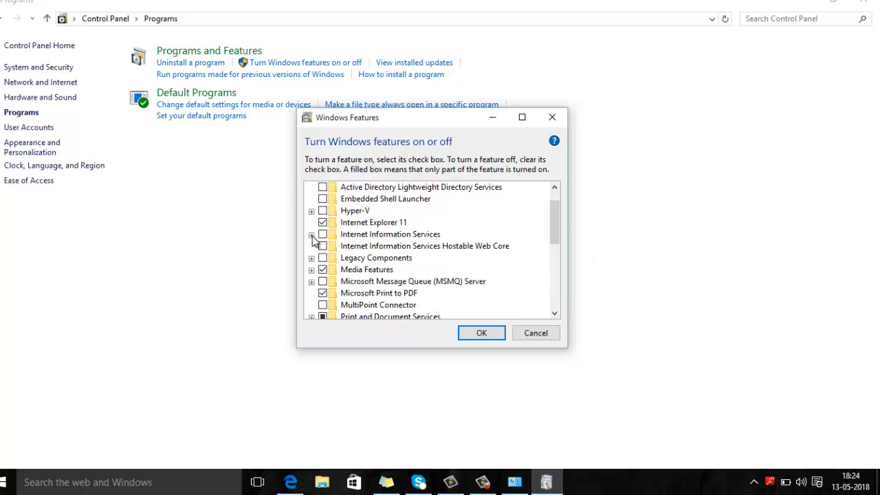
pyautogui.click(311, 234)
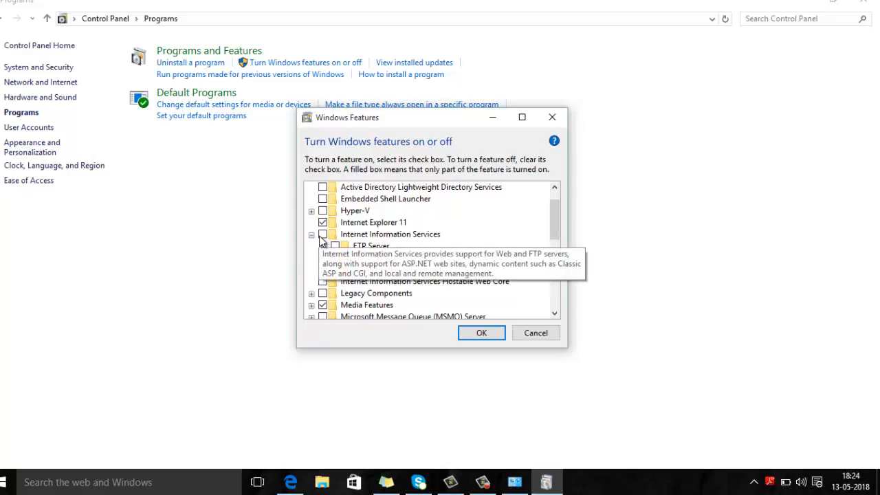
pyautogui.click(390, 233)
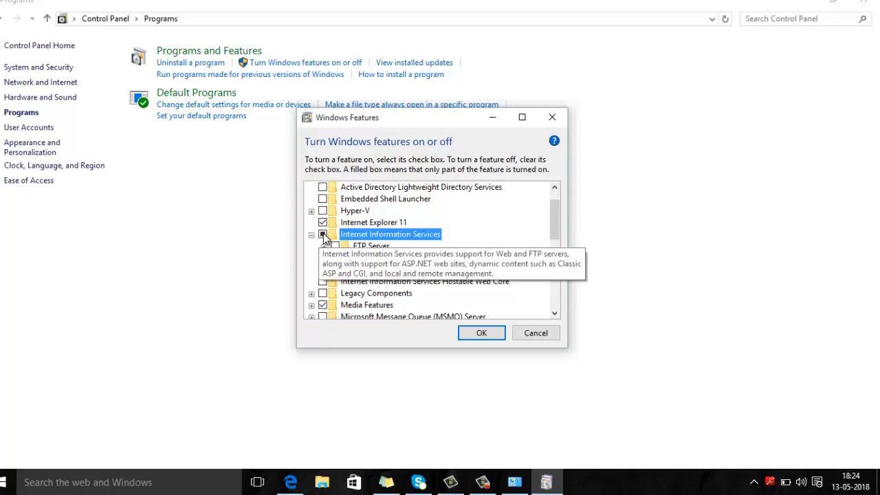
pyautogui.click(311, 235)
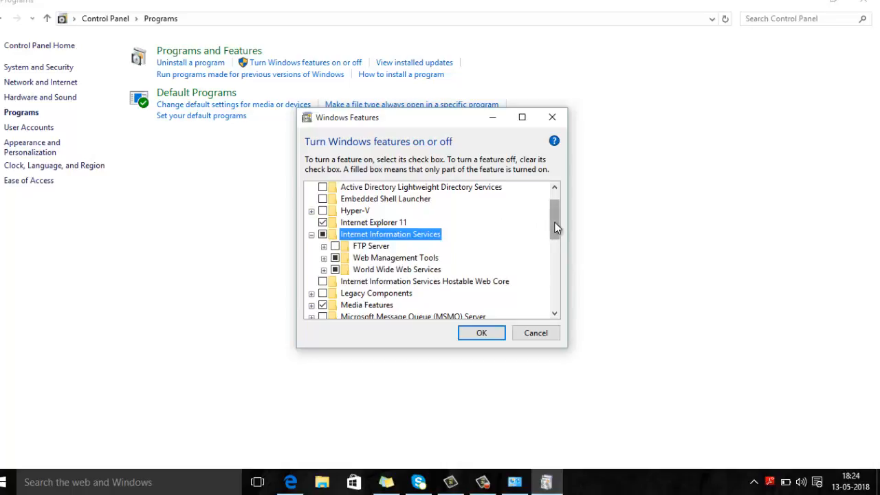
pyautogui.click(324, 246)
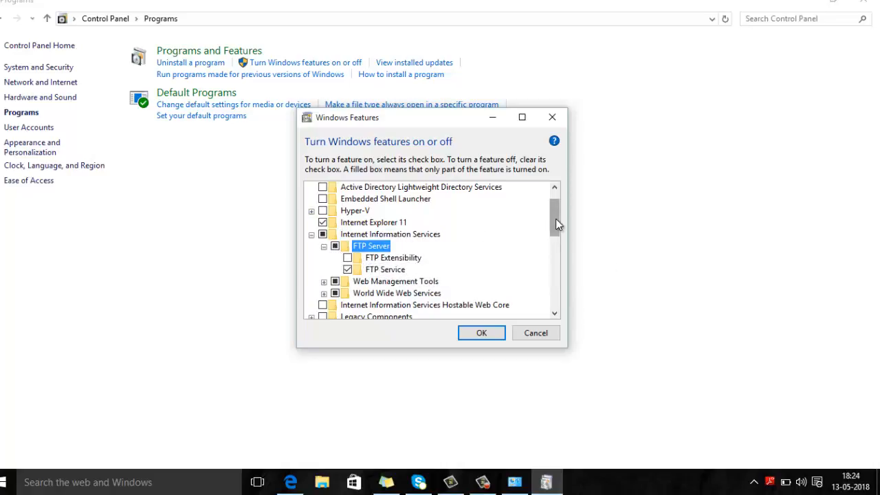
# Expand Web Management Tools and enable all IIS 6 Management Compatibility components
pyautogui.scroll(-3)
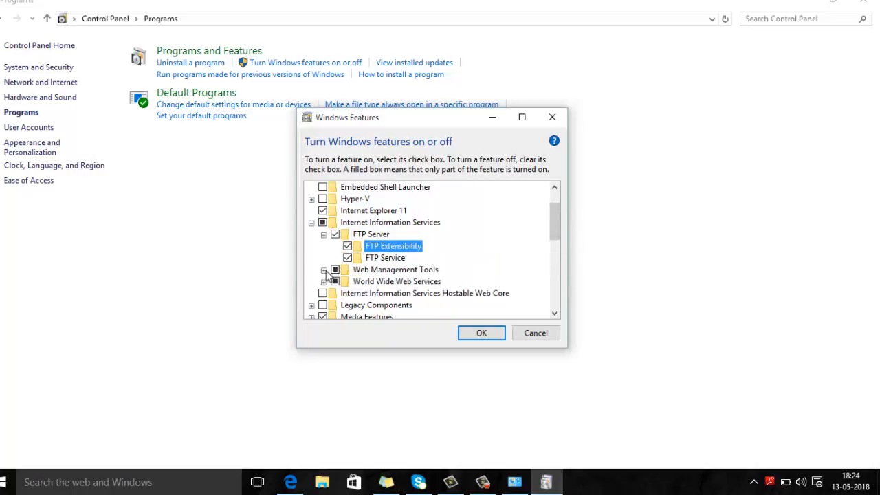
pyautogui.click(324, 268)
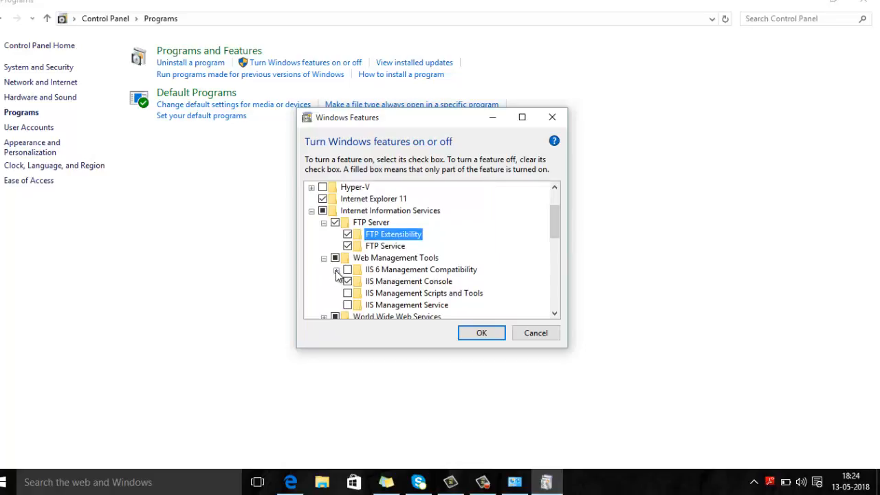
pyautogui.click(336, 268)
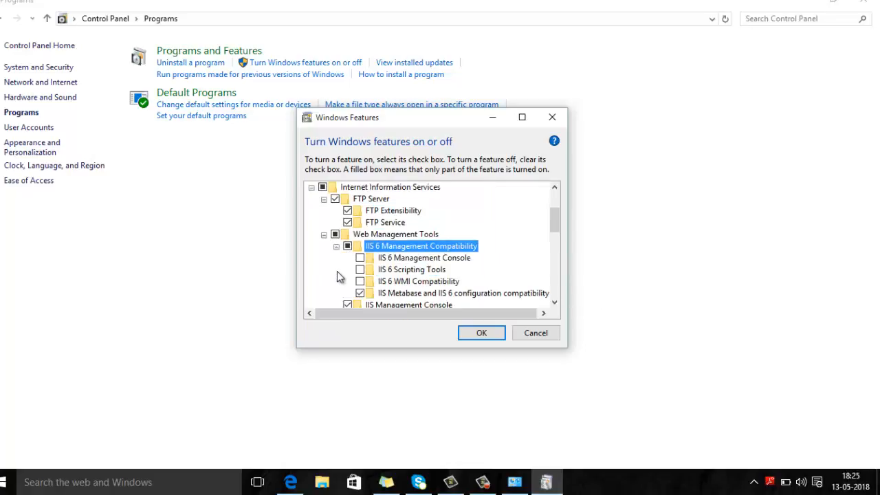
pyautogui.click(361, 269)
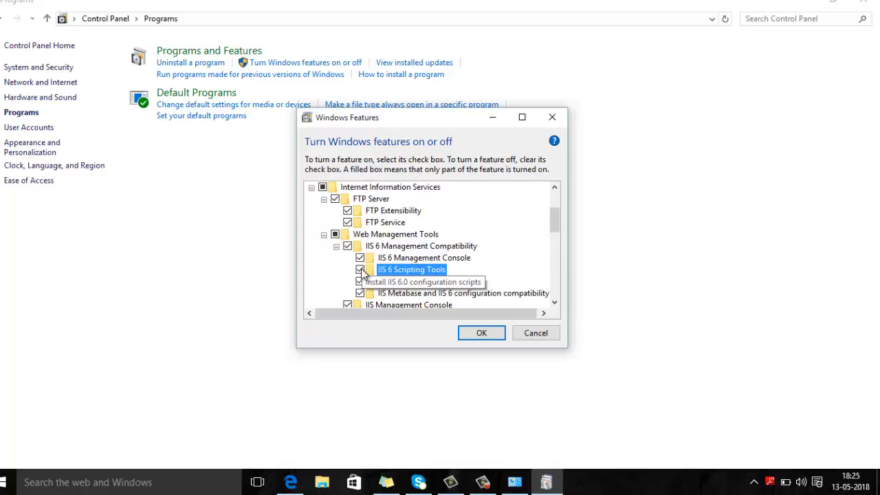
# Confirm the selected Windows features to start installation
pyautogui.scroll(-3)
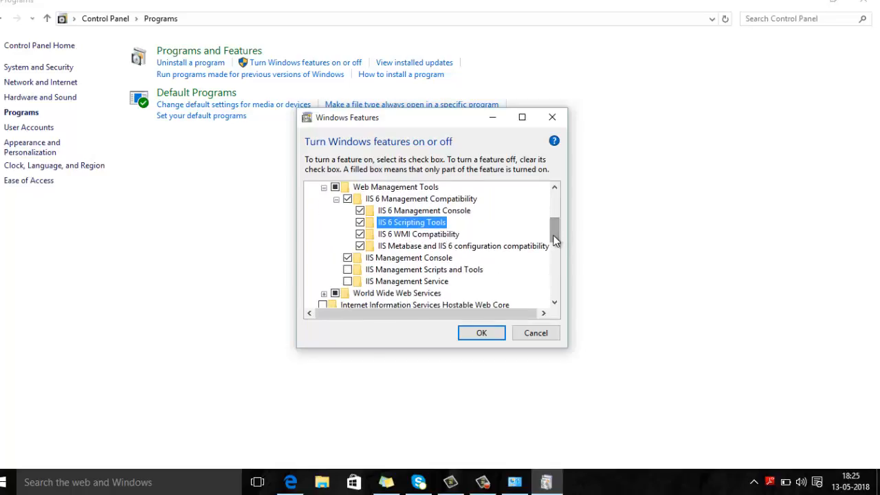
pyautogui.scroll(-3)
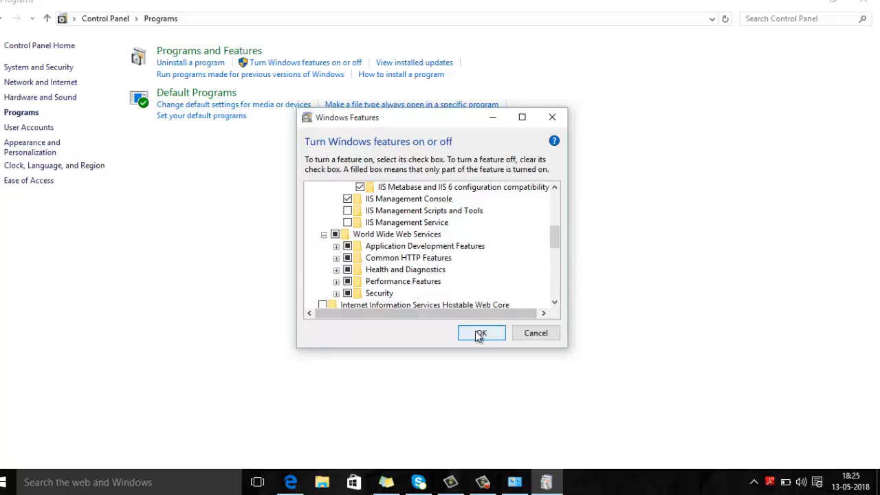
pyautogui.click(481, 332)
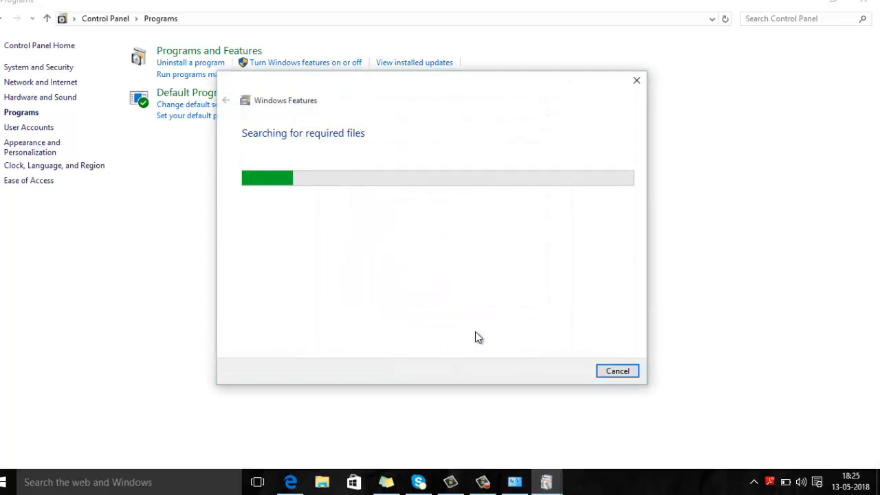